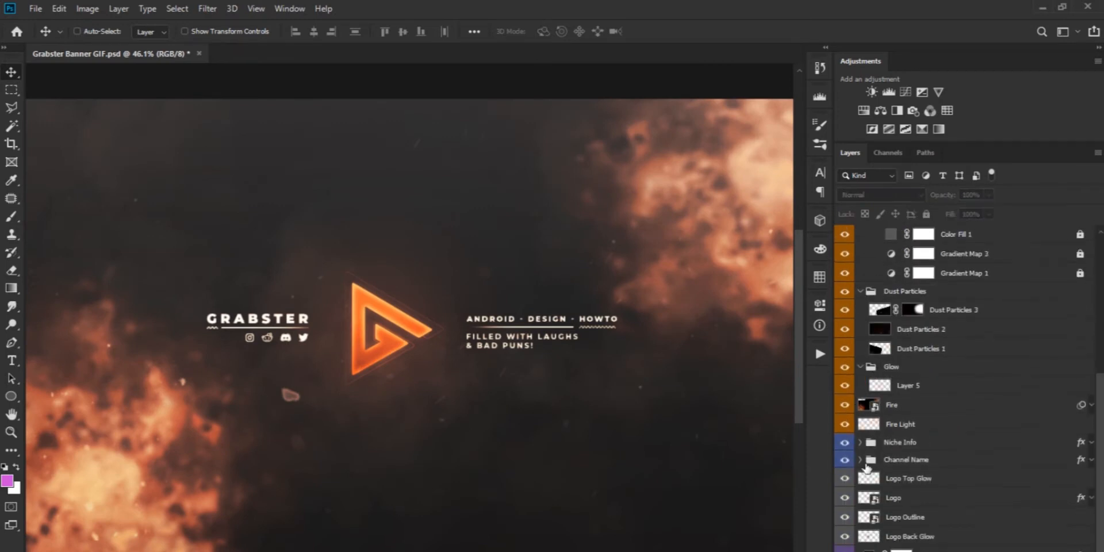
Group the Smoke 2 layer and rename the group with a 'don't make visible' warning note.
scroll(down, 3)
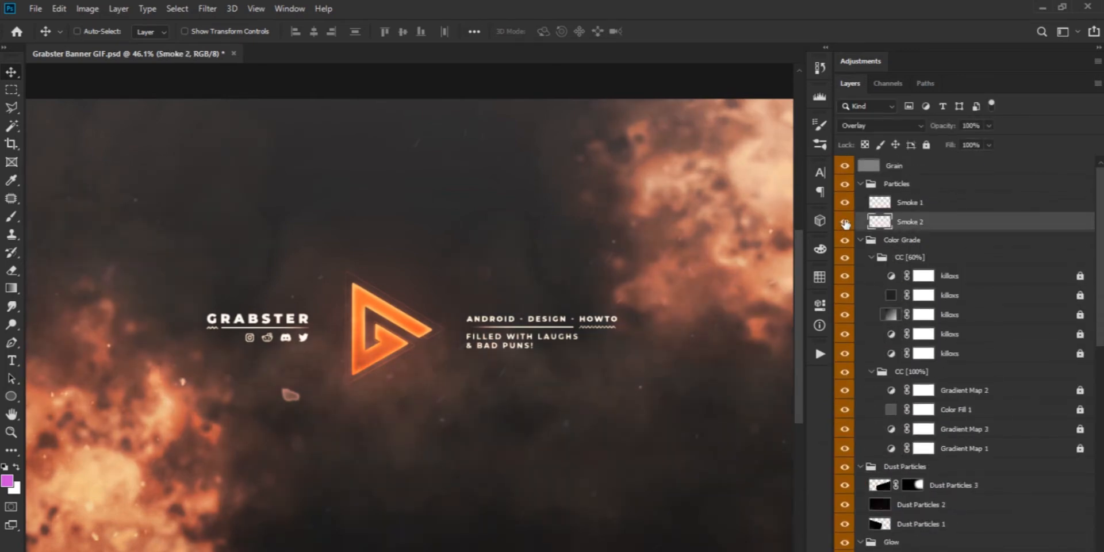
scroll(down, 3)
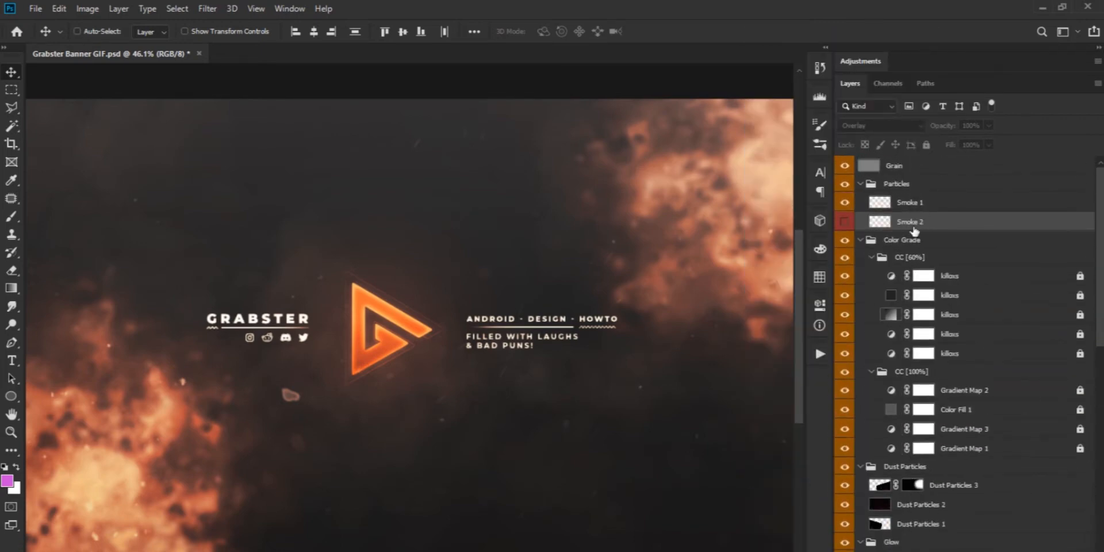
scroll(down, 3)
text(don't make visible in)
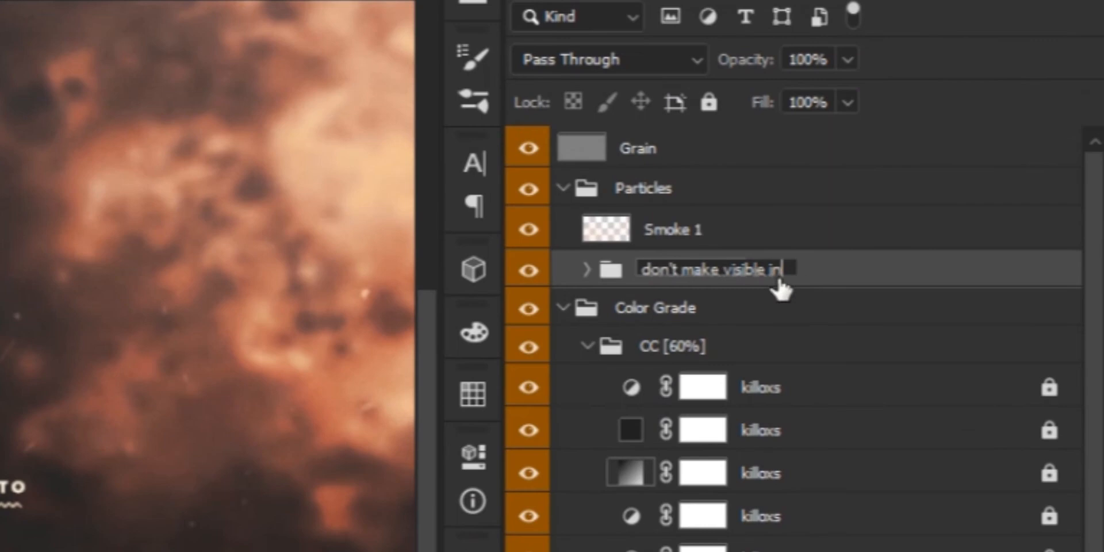
text(the animation we're about to c)
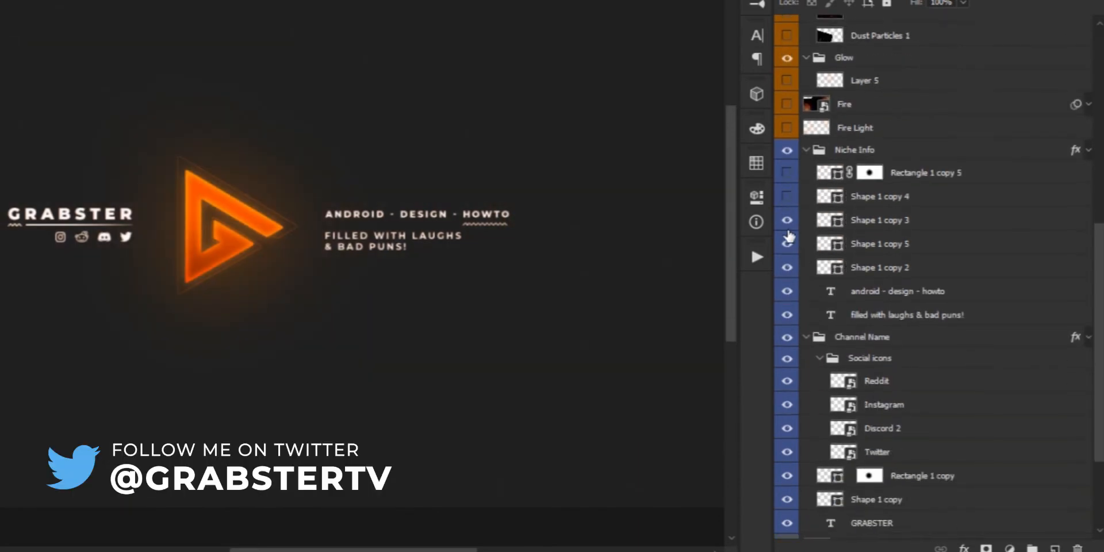
Hide the Niche Info shape layer and name the lowest new empty layer 'Main Layer'.
click(786, 291)
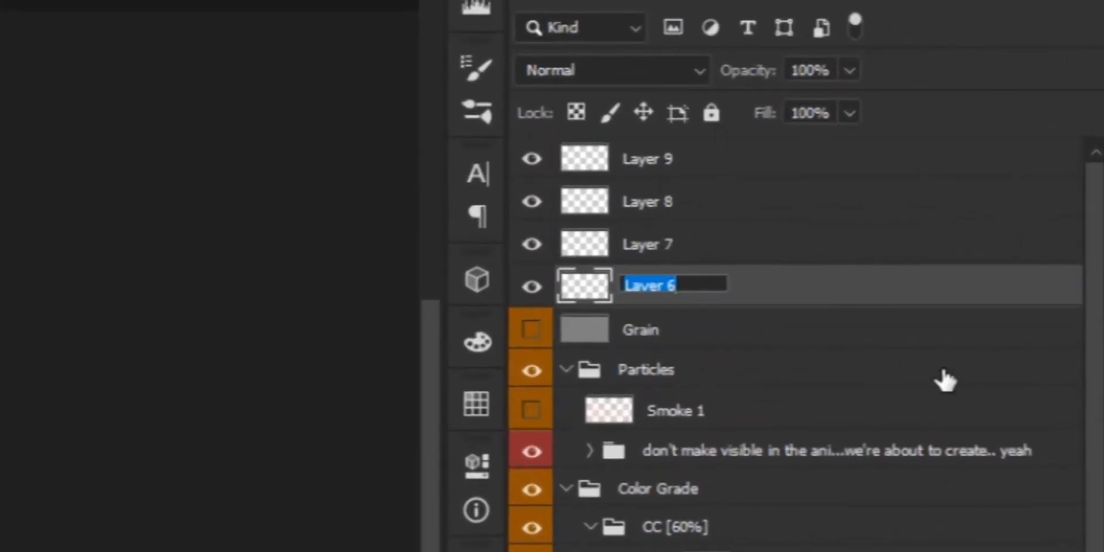
text(Main Layer)
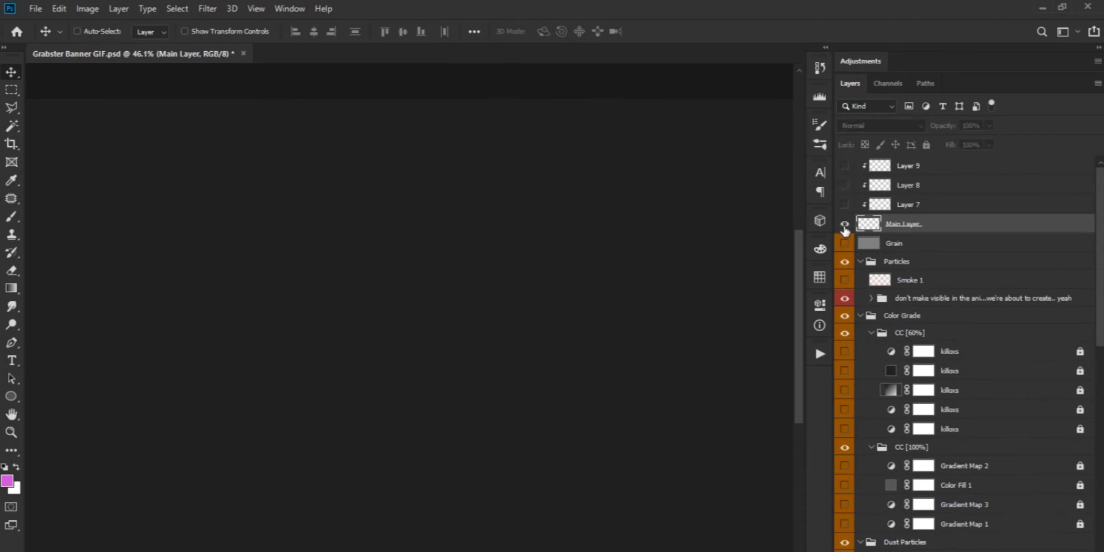
Hide Main Layer and create a frame animation in the Timeline with its first frame.
click(845, 224)
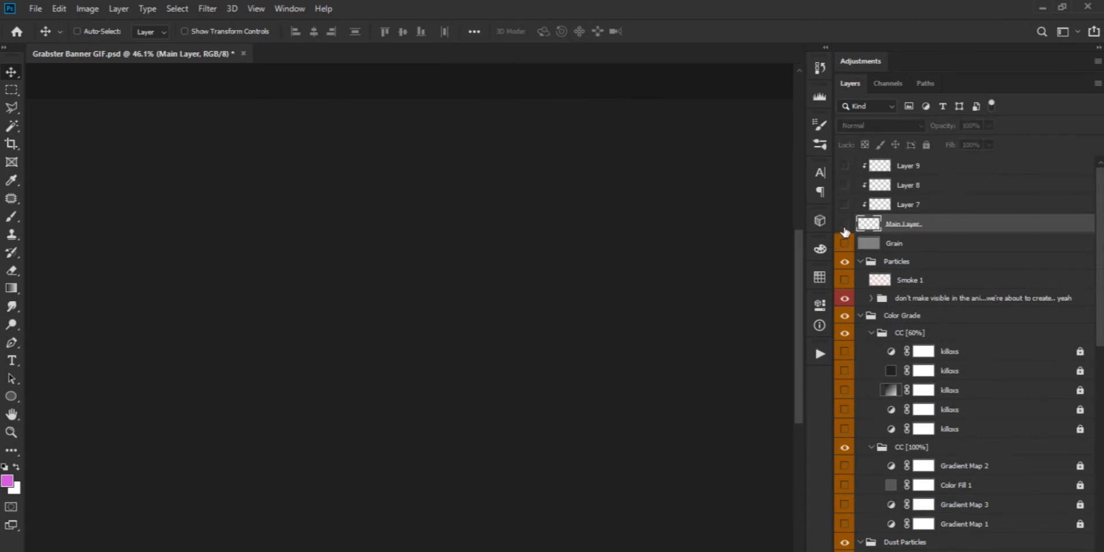
click(289, 8)
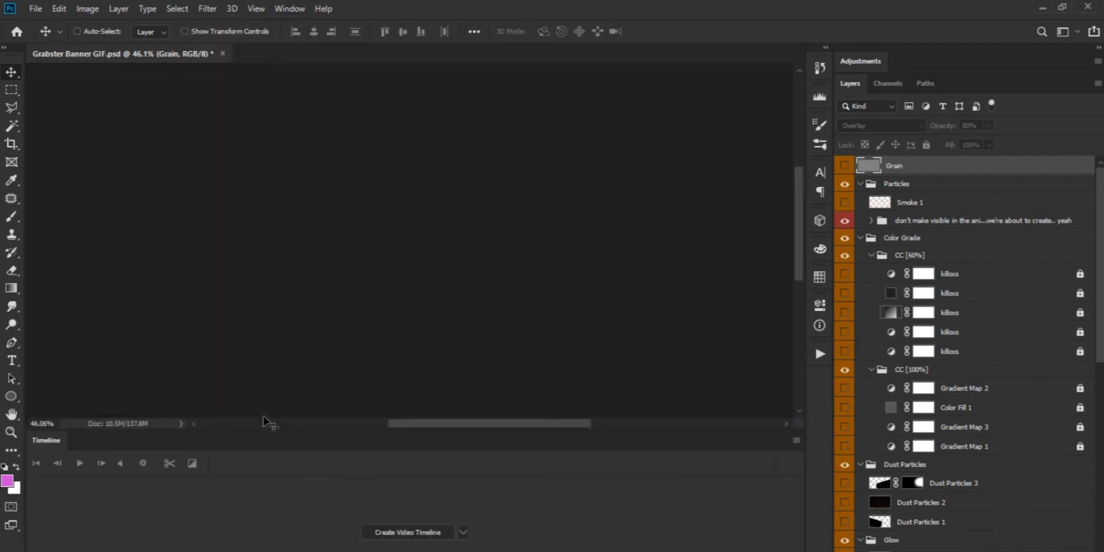
click(407, 531)
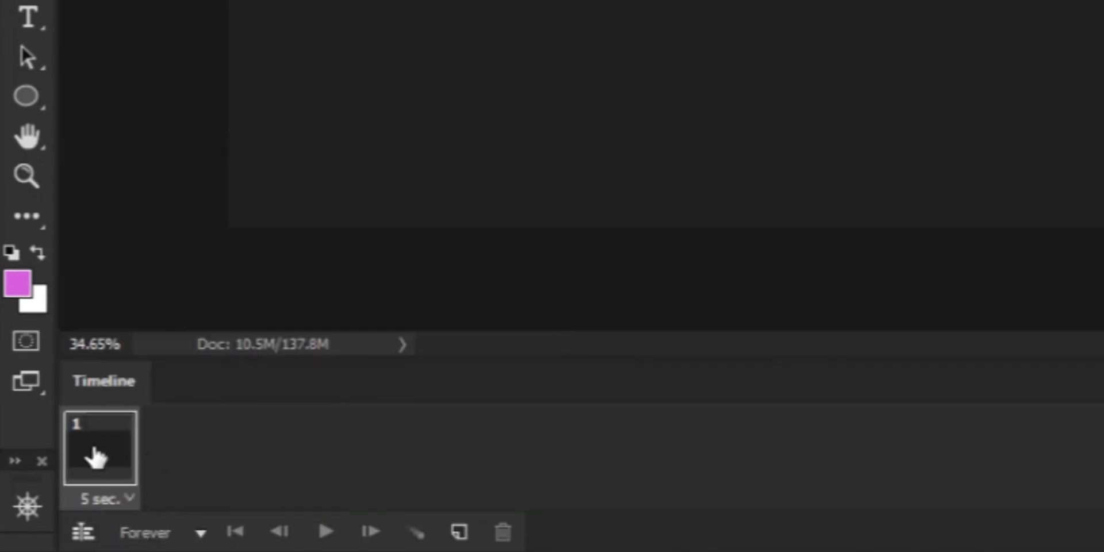
Give the first animation frame a custom delay of 0.7 seconds.
click(103, 498)
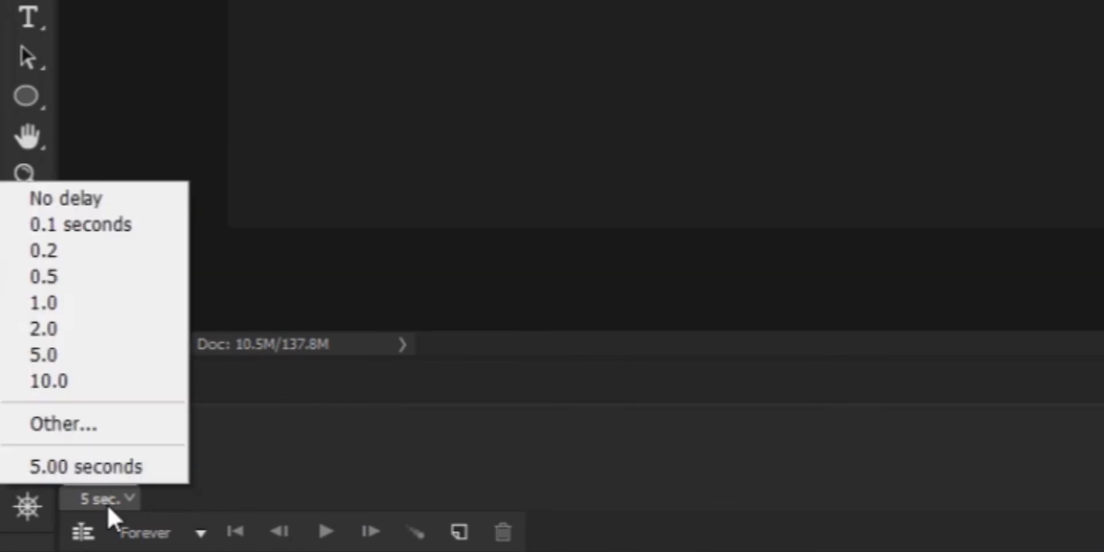
mouse_move(42, 329)
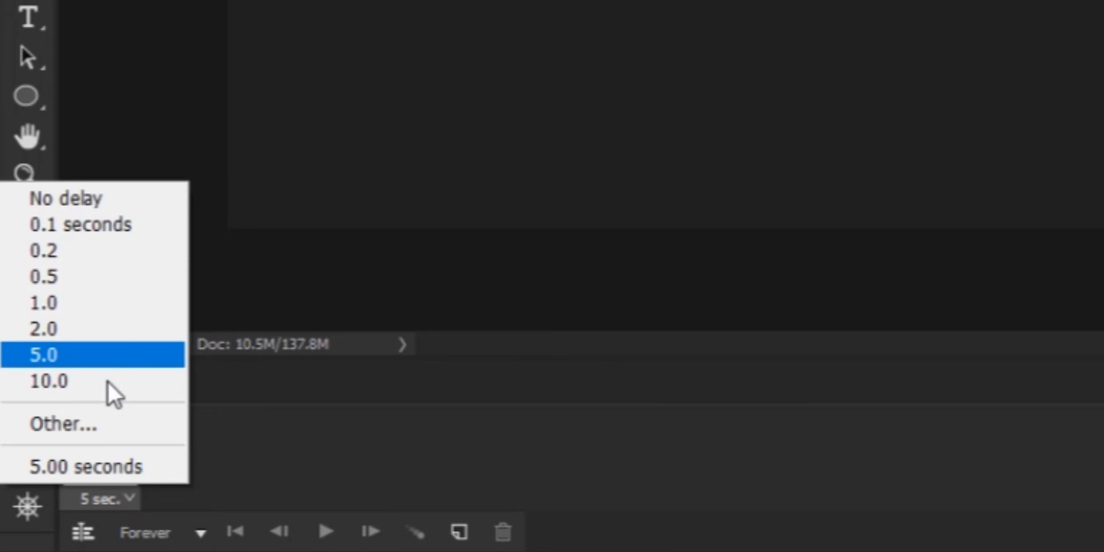
click(63, 425)
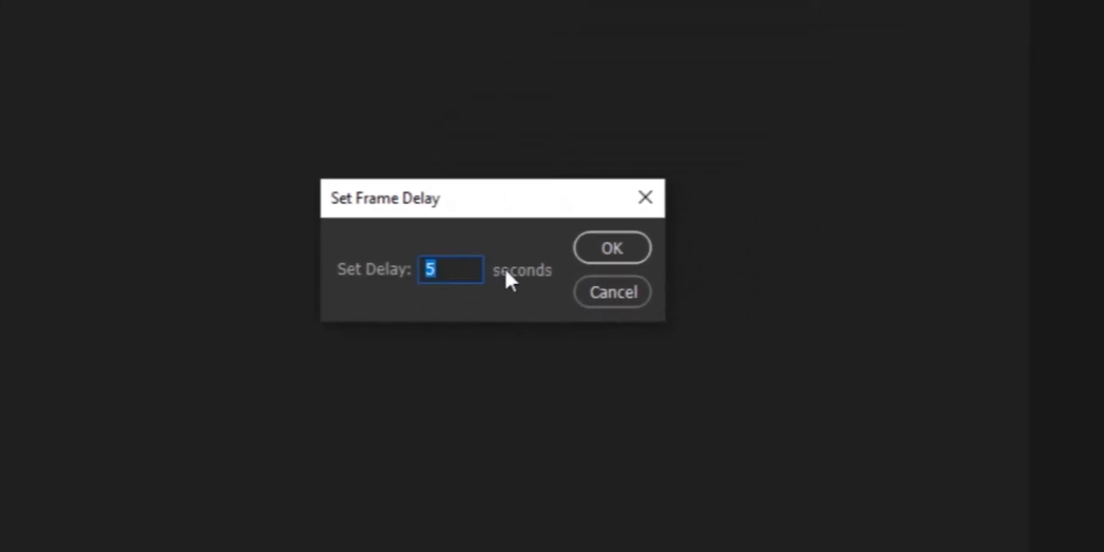
text(0.7)
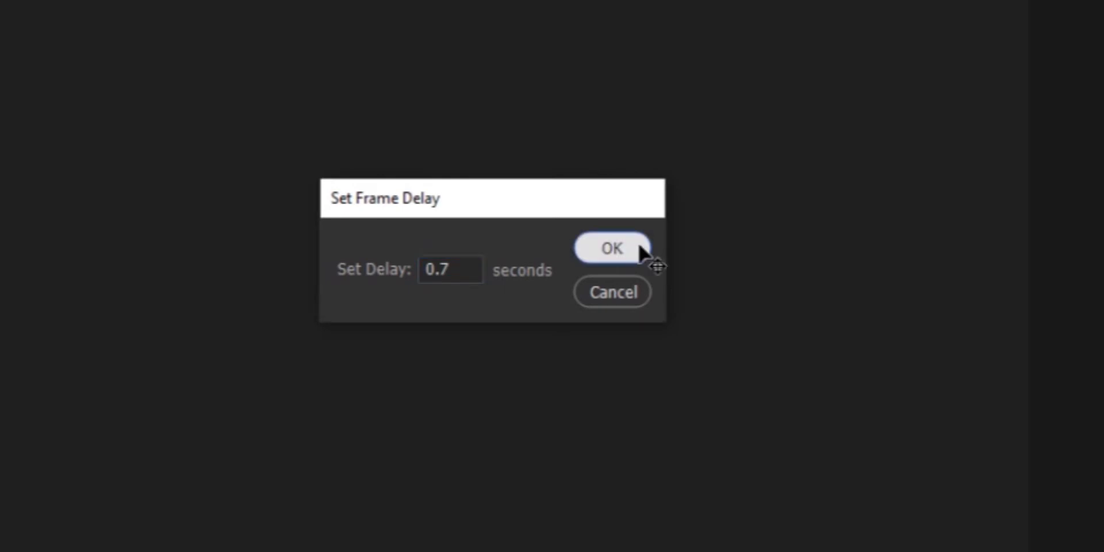
click(611, 249)
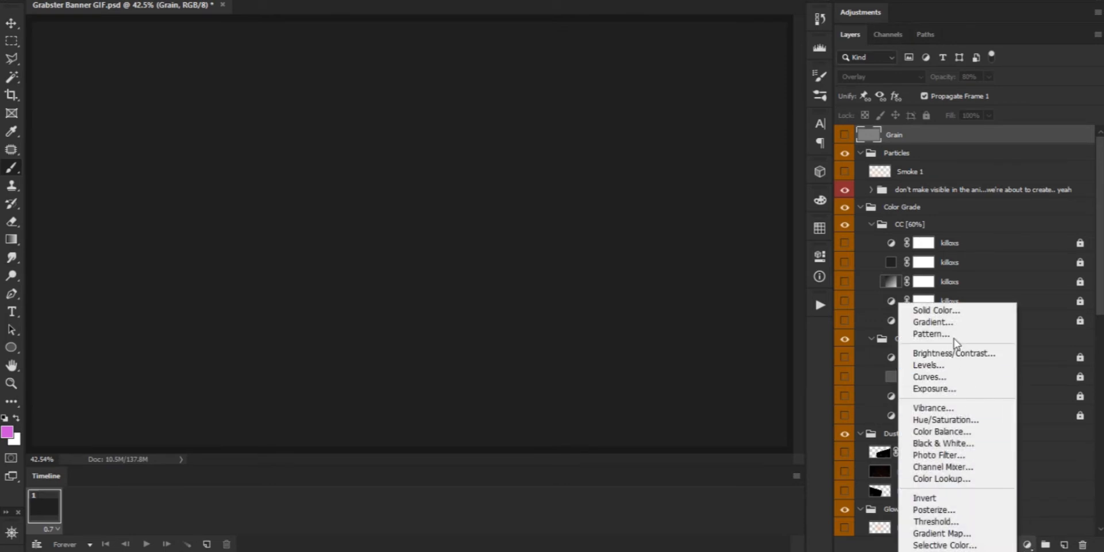
mouse_move(943, 334)
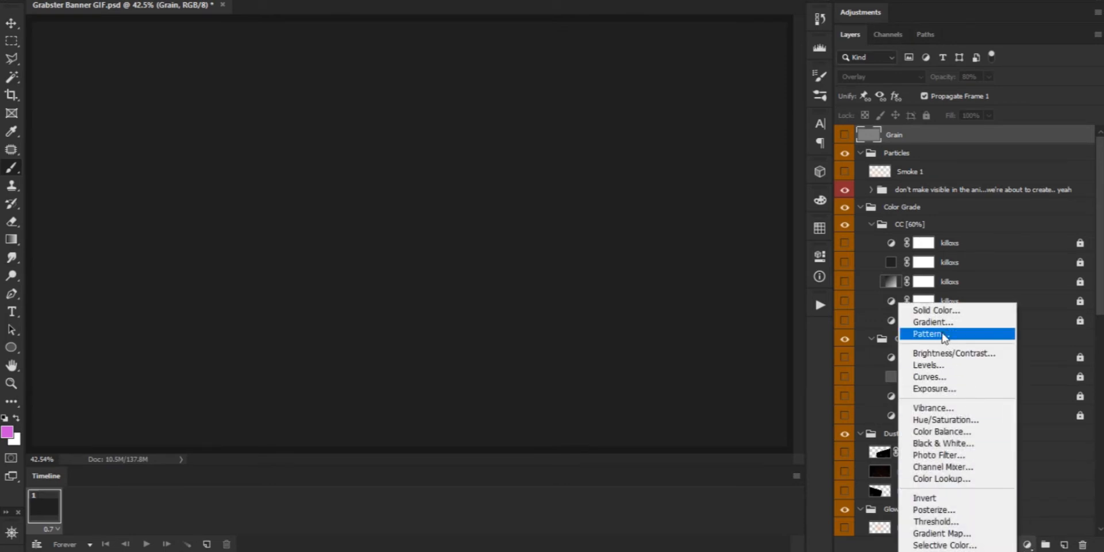
mouse_move(974, 338)
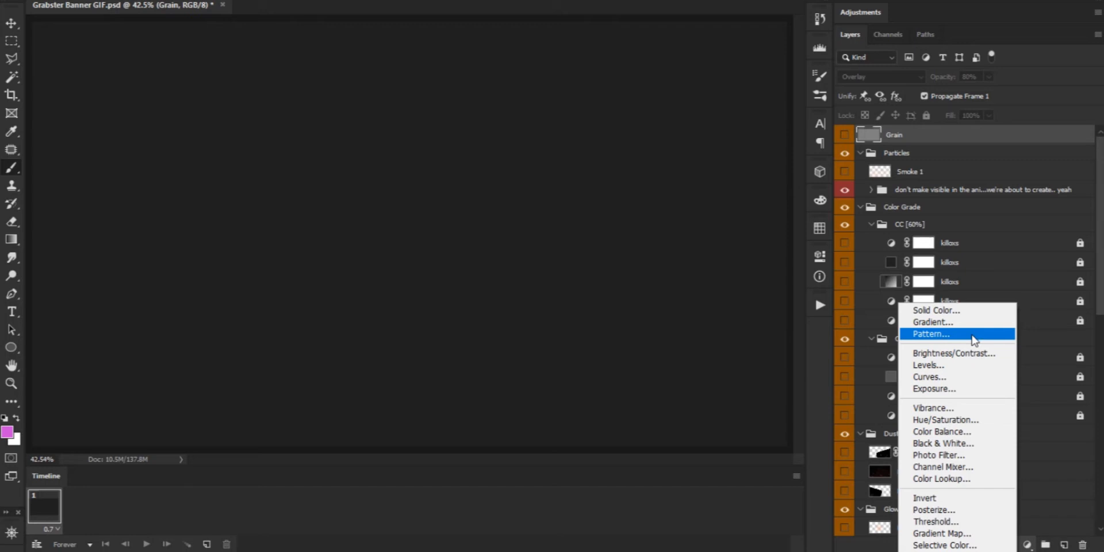
Add a pattern fill layer using Checkerboard Pattern.pat loaded from file.
click(930, 334)
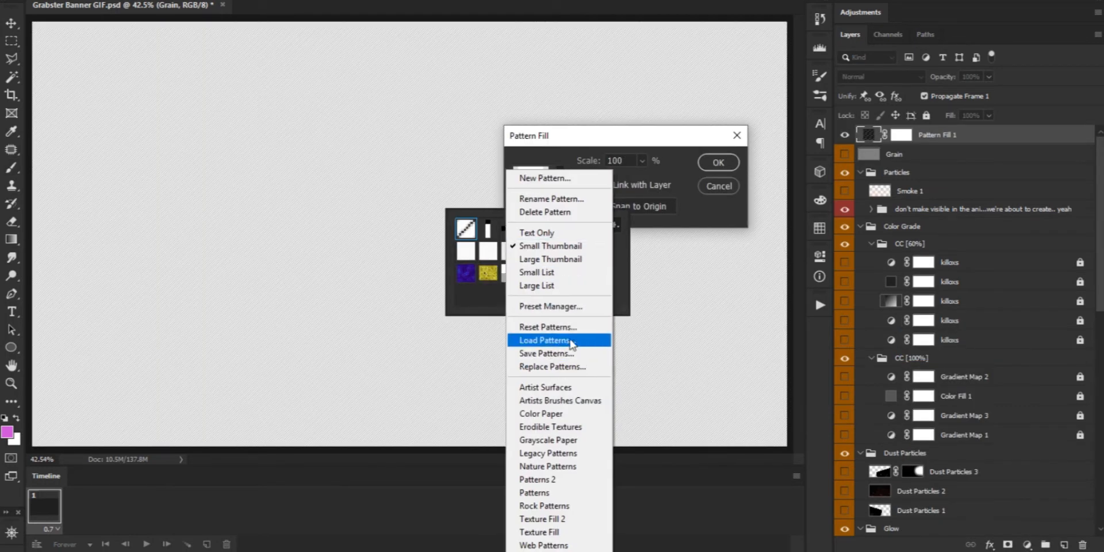
click(542, 340)
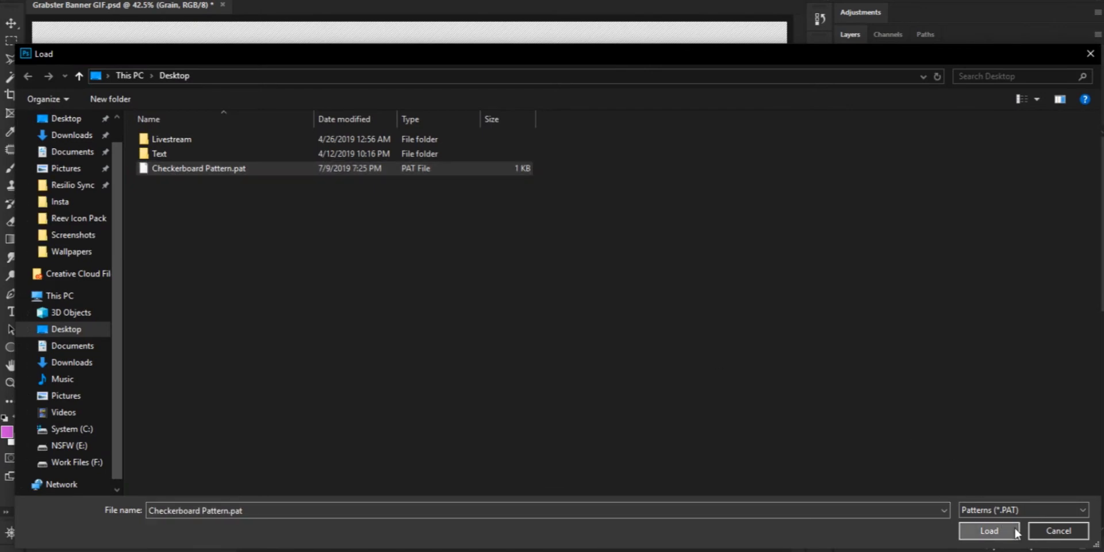
click(989, 532)
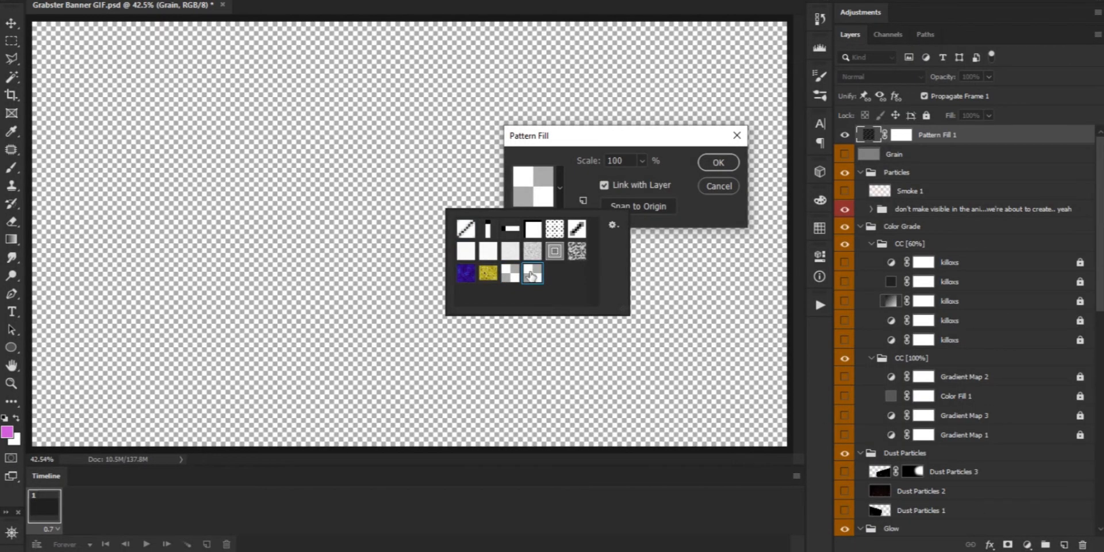
click(716, 162)
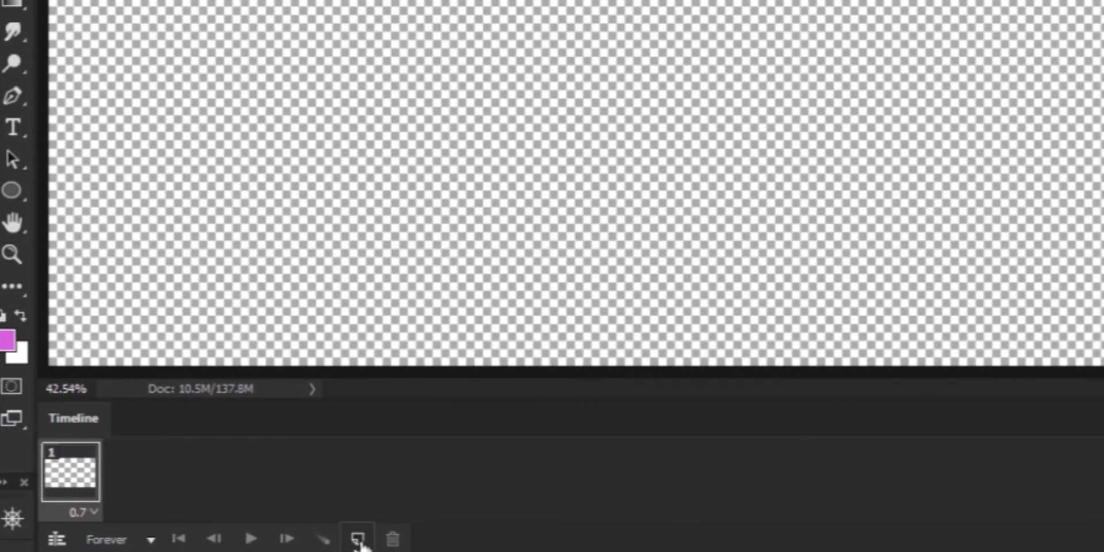
Add new frames toggling the Banner Guide and background layers so the banner starts revealing.
click(358, 539)
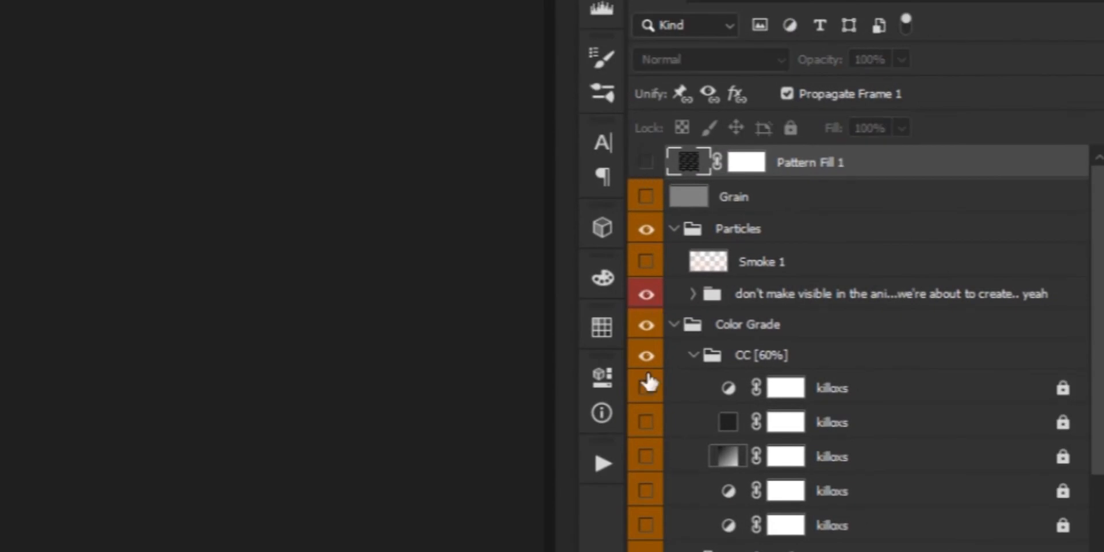
scroll(down, 3)
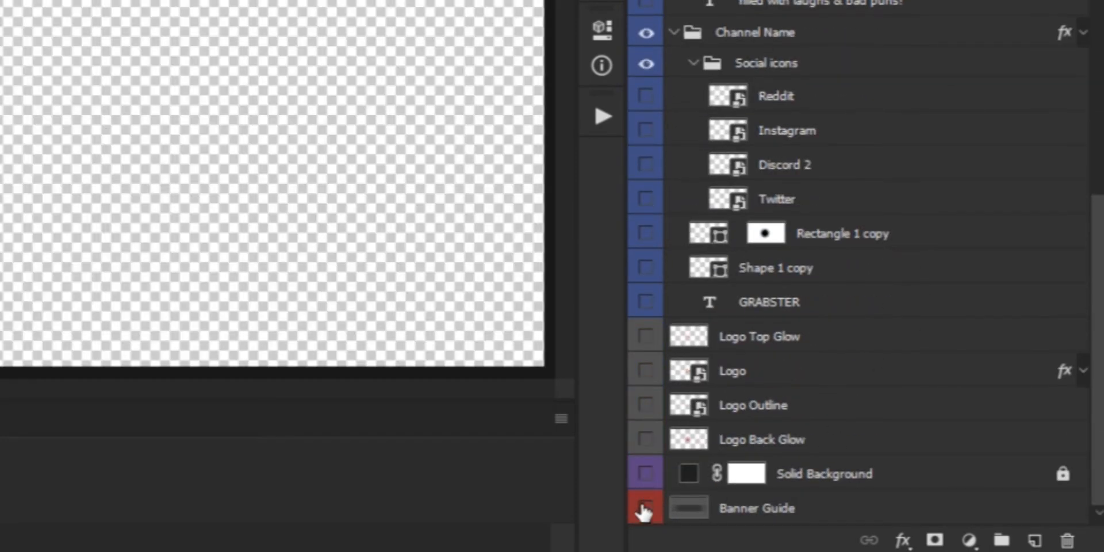
click(645, 508)
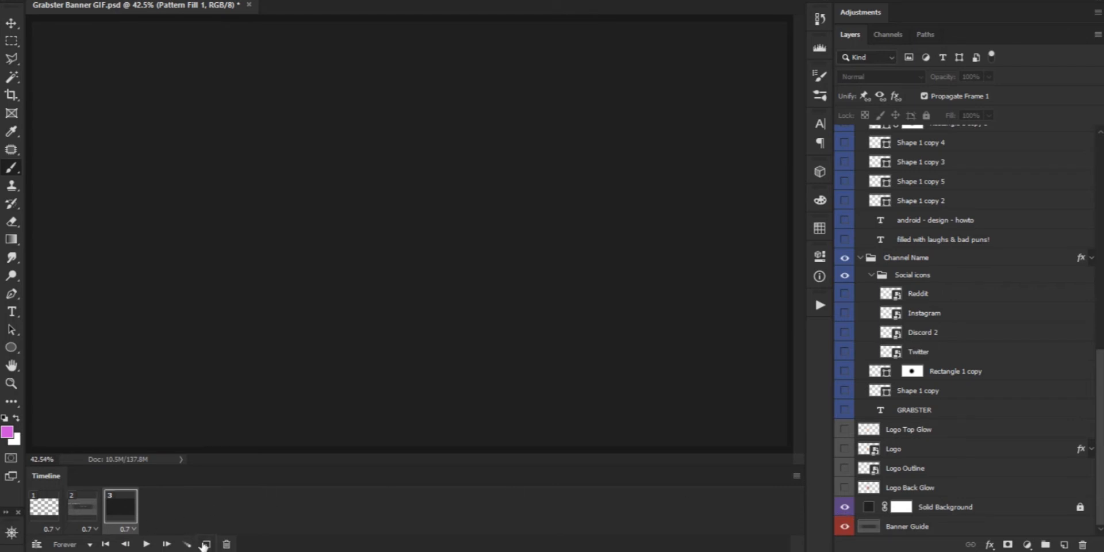
click(205, 544)
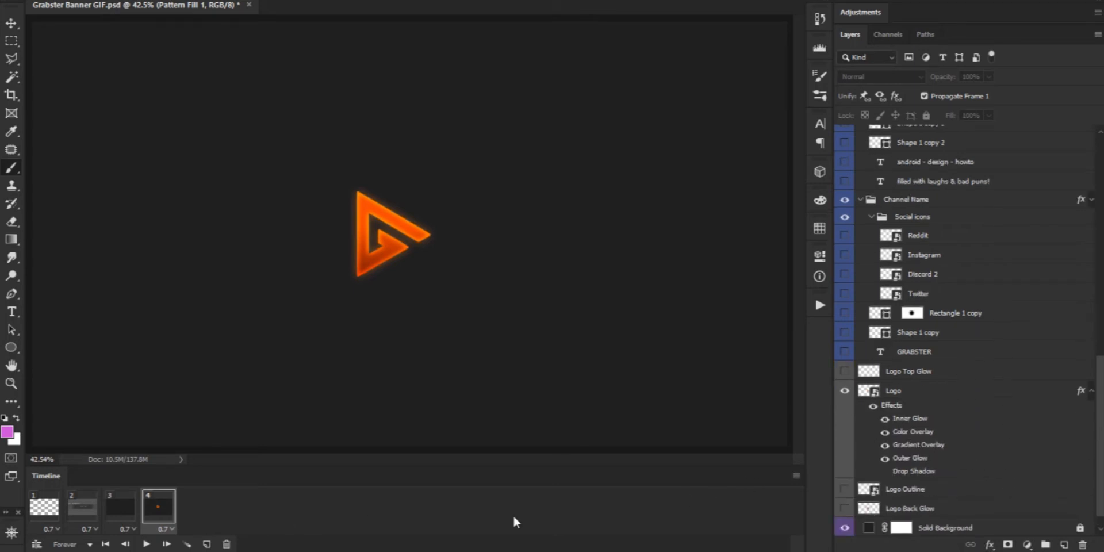
click(893, 390)
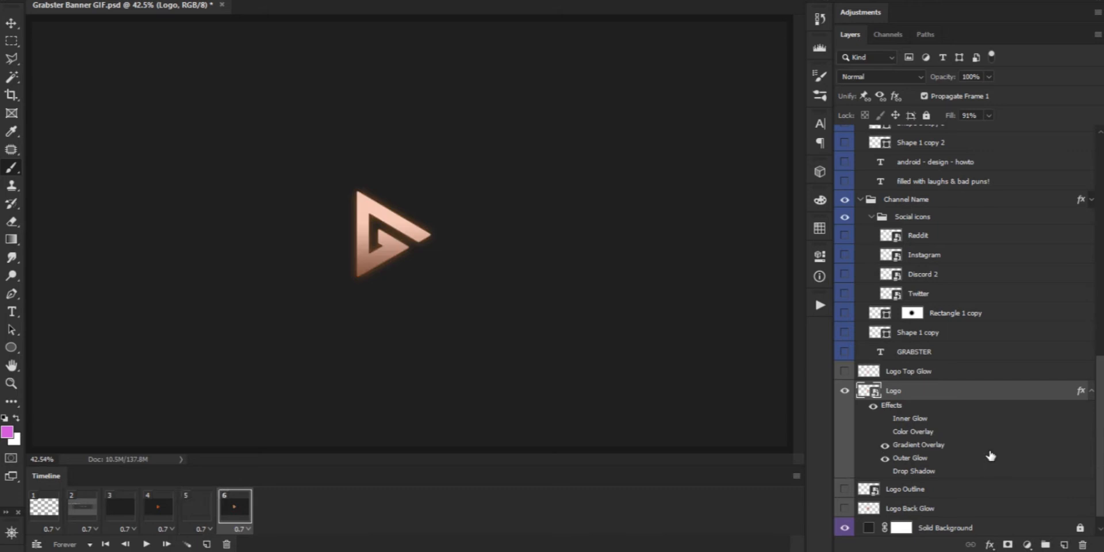
text(the first thing you ha)
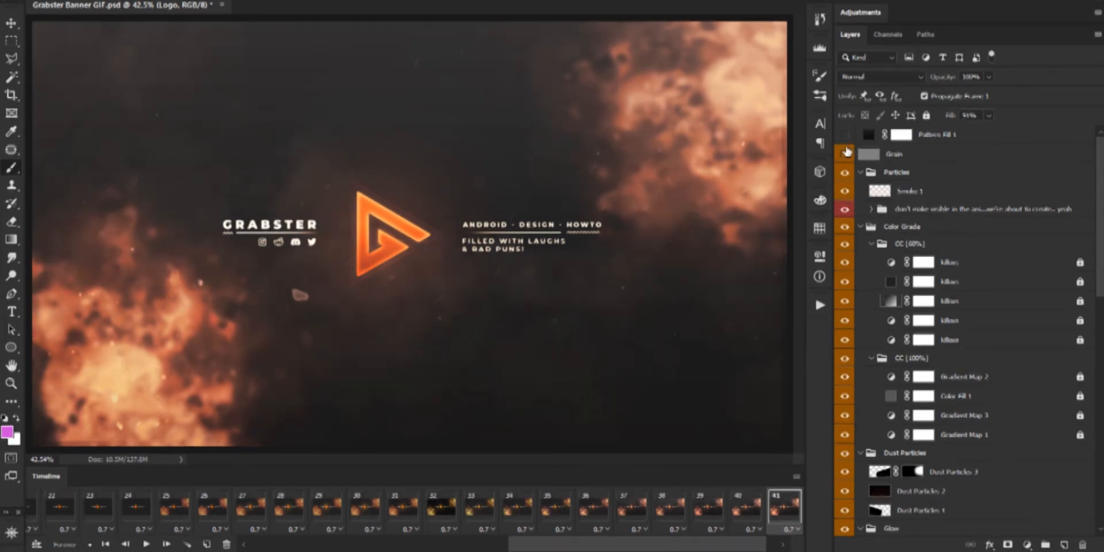
Set the last frame's delay to 2 seconds and select the extra final frame.
click(846, 153)
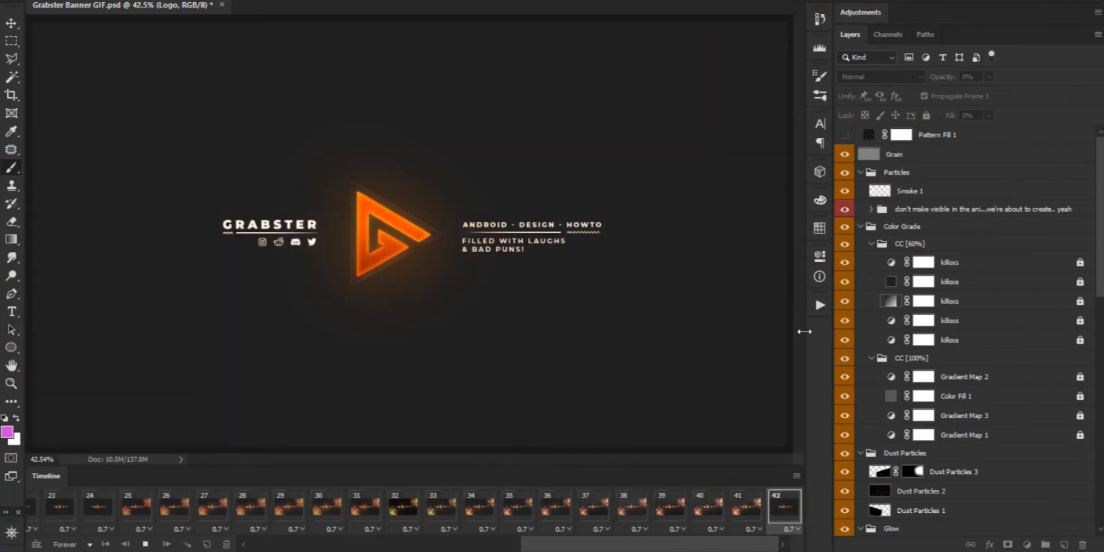
click(82, 506)
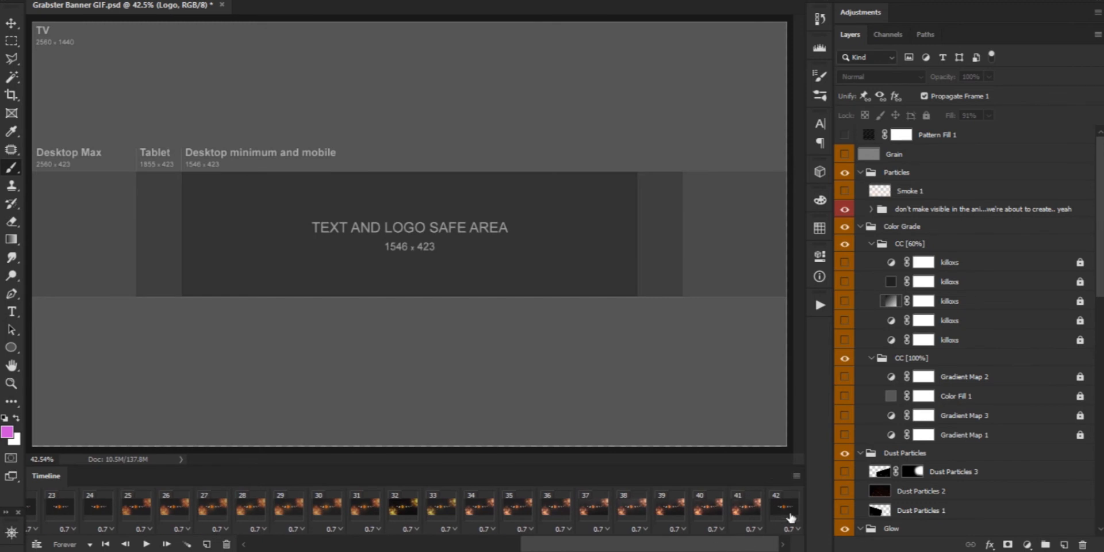
click(783, 506)
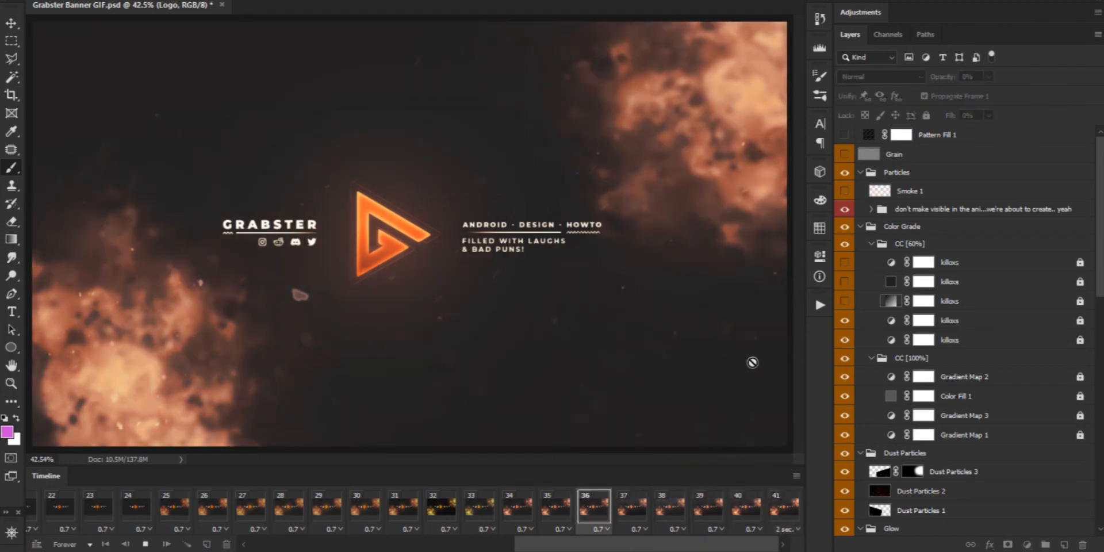
Remove the extra frame and play the 41-frame build-up animation to preview it.
click(670, 508)
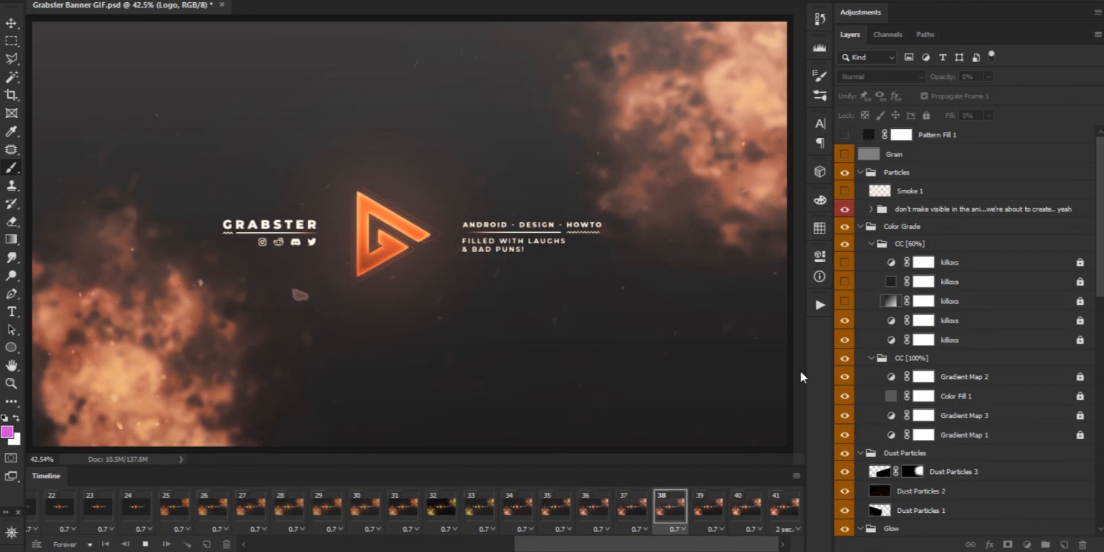
click(745, 506)
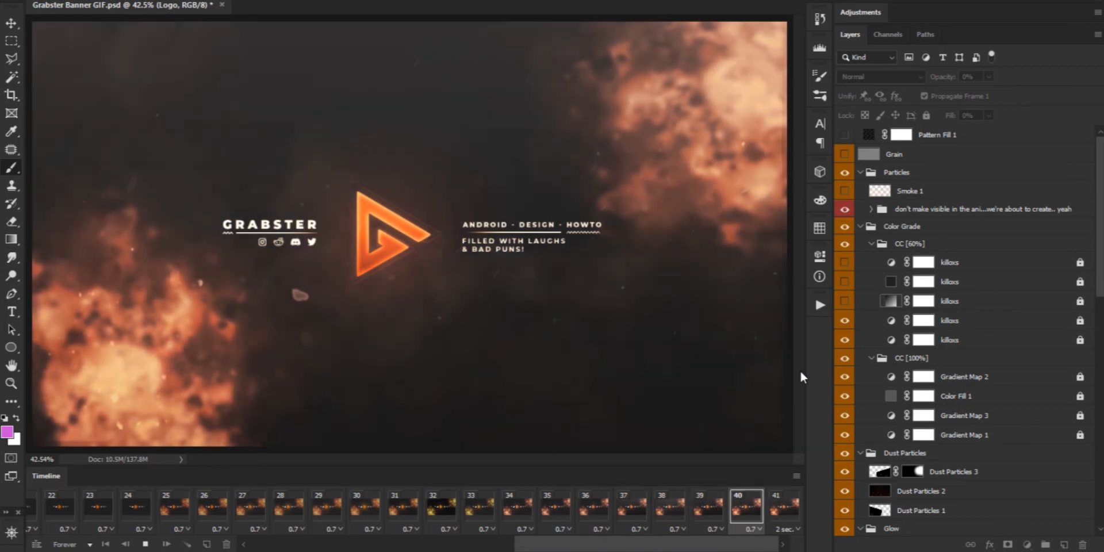
click(784, 506)
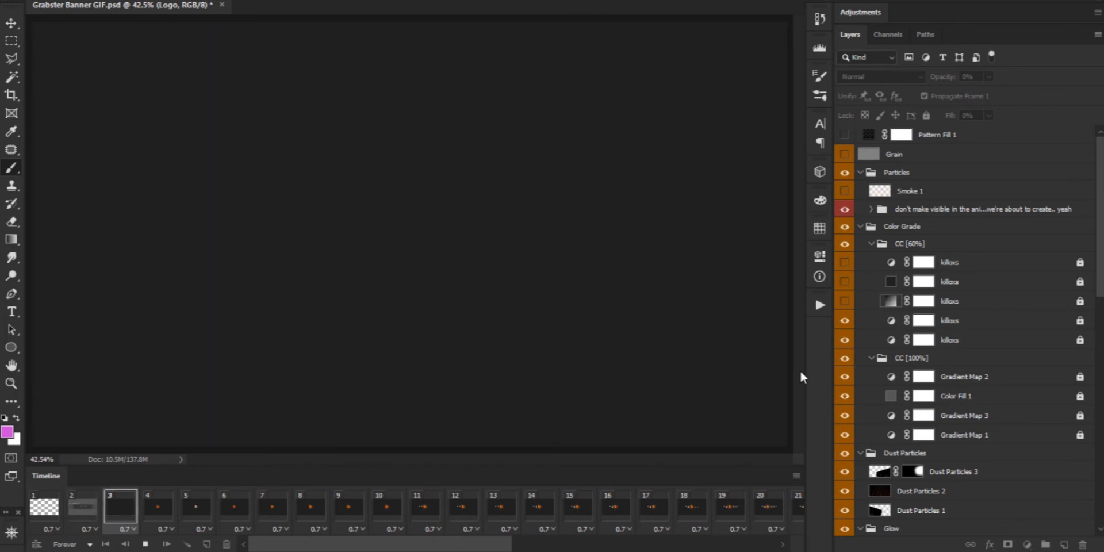
click(195, 506)
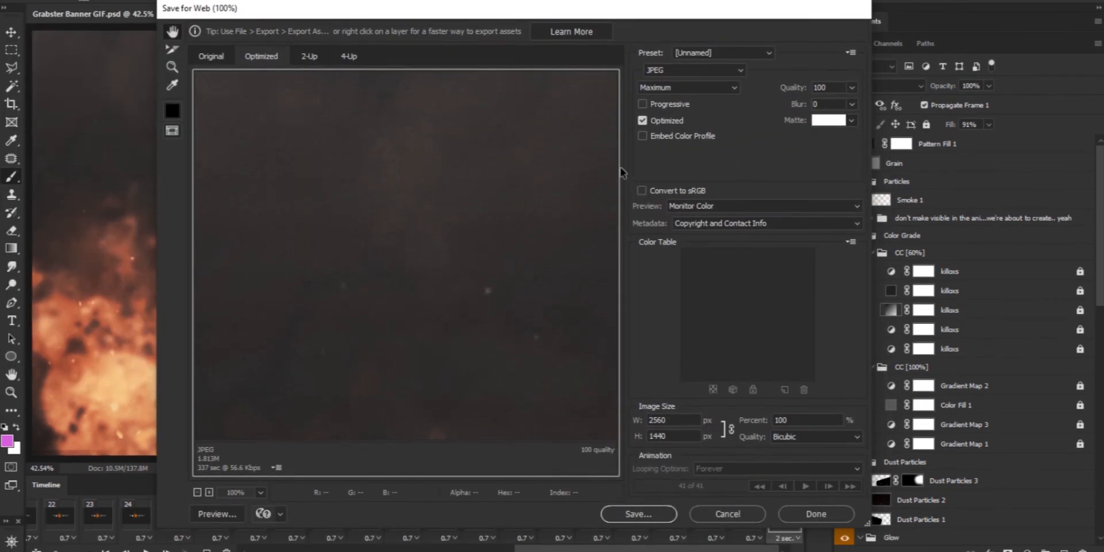
Set Save for Web to GIF with 256 colours, No Dither and Looping Forever.
click(694, 70)
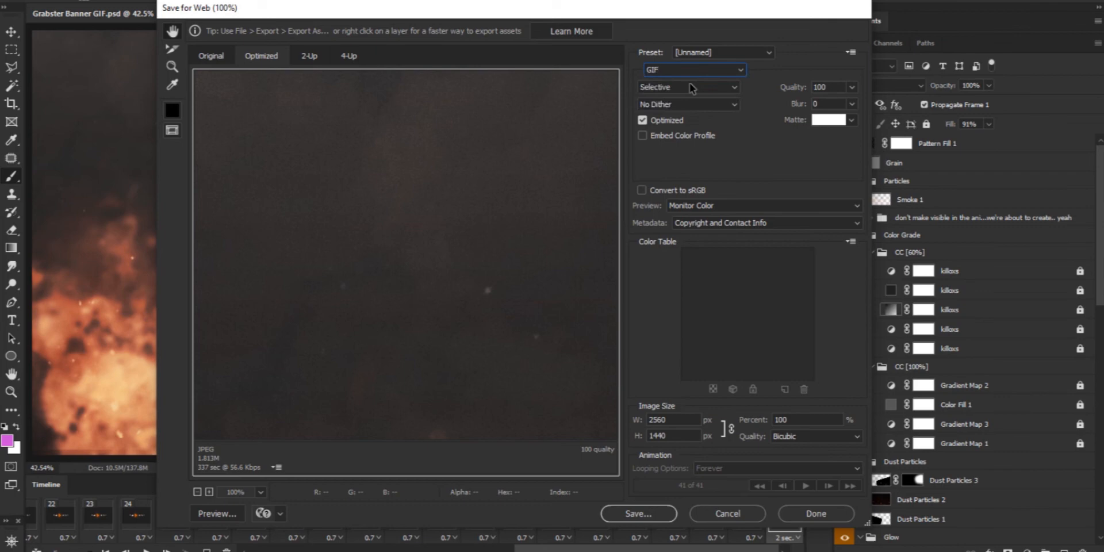
click(851, 86)
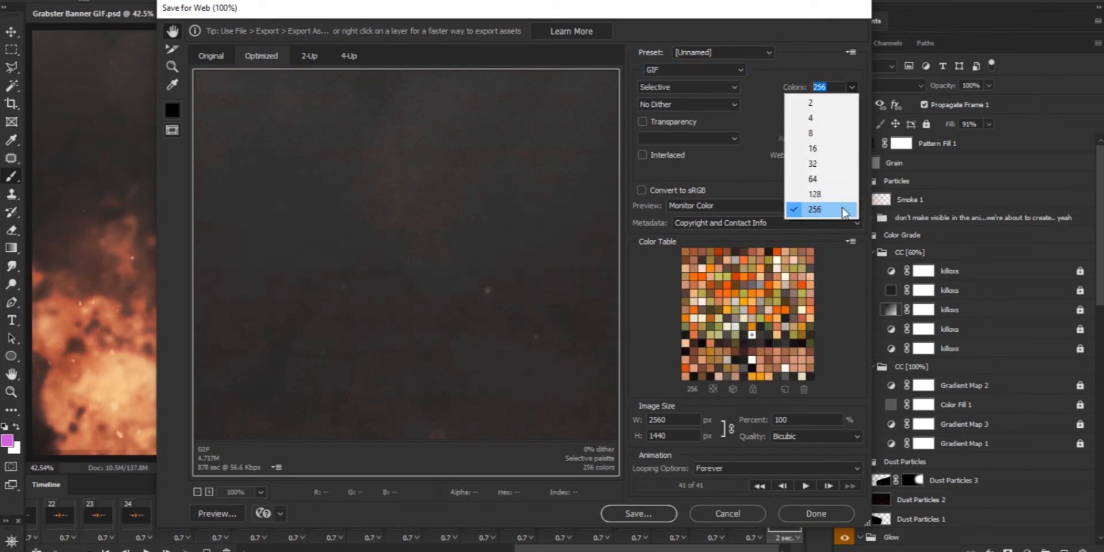
click(814, 210)
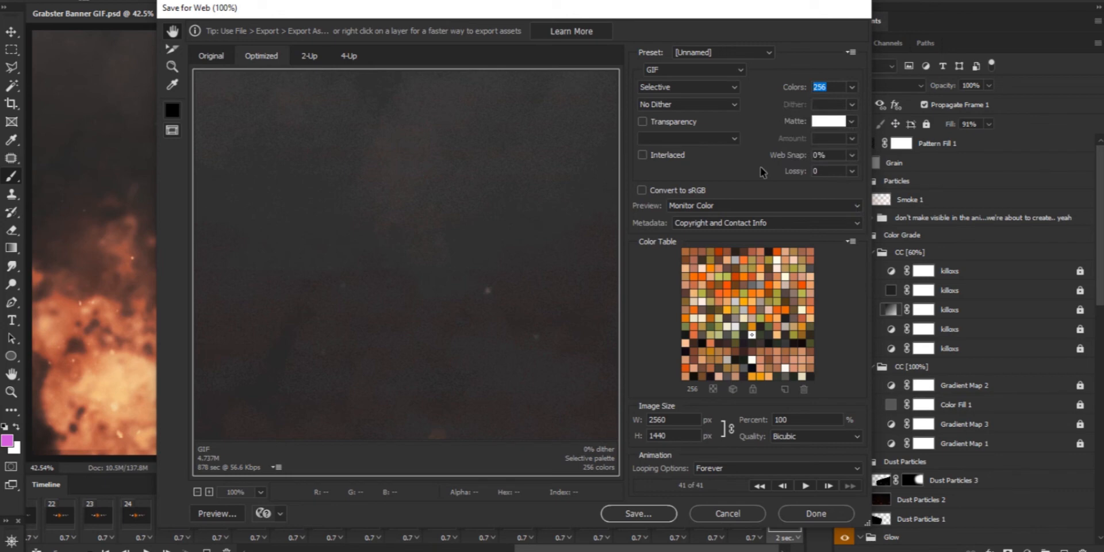
click(687, 105)
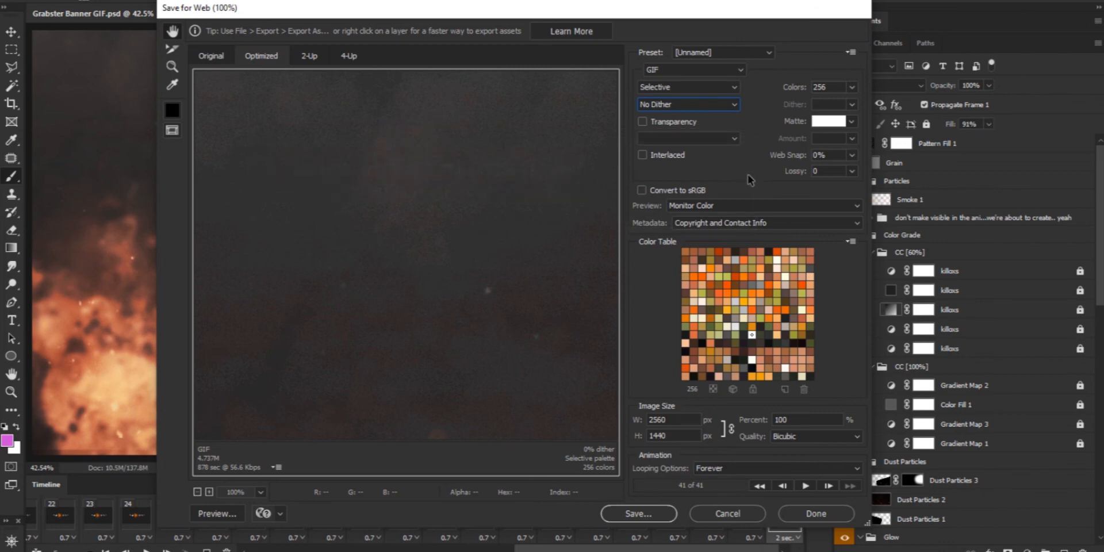
click(774, 469)
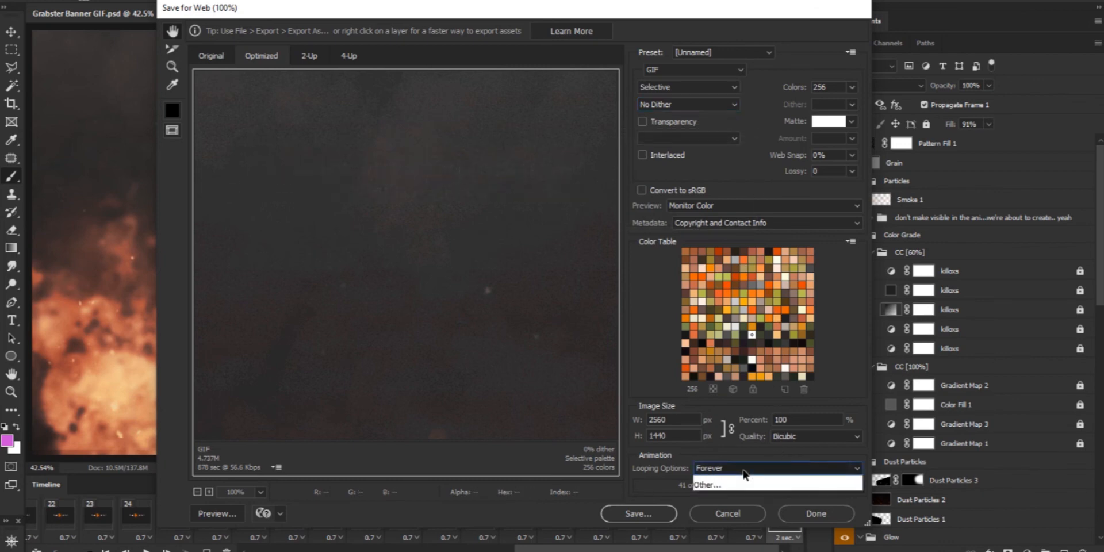
click(776, 469)
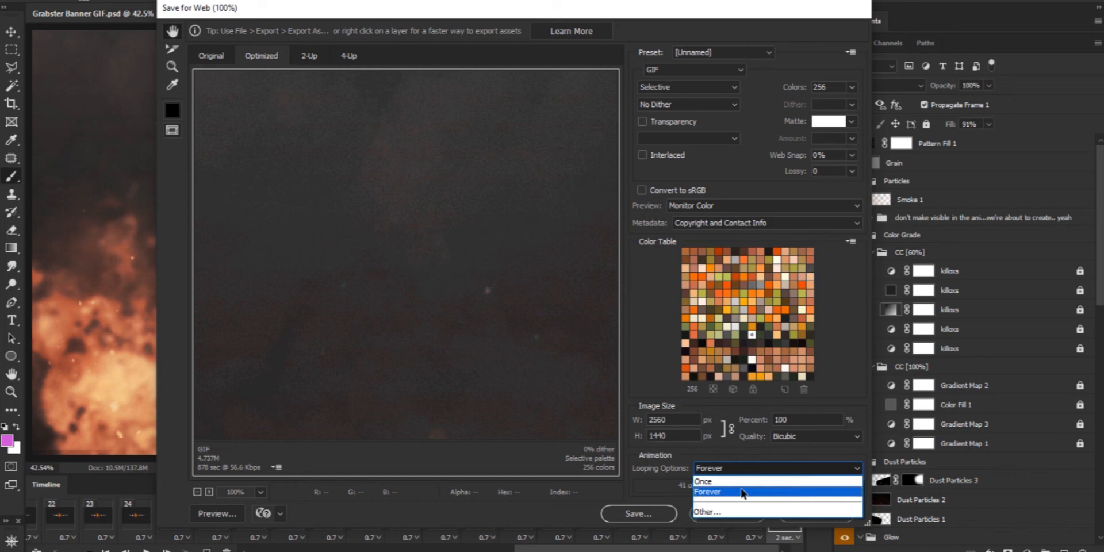
Scale the export to 1280×720 and save the banner GIF to the desktop.
click(708, 491)
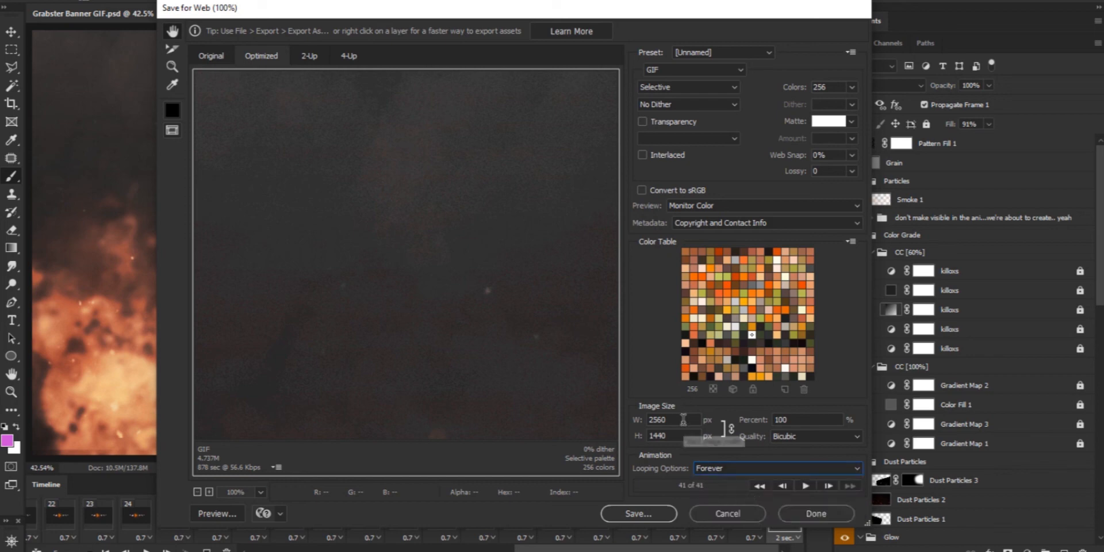
text(128)
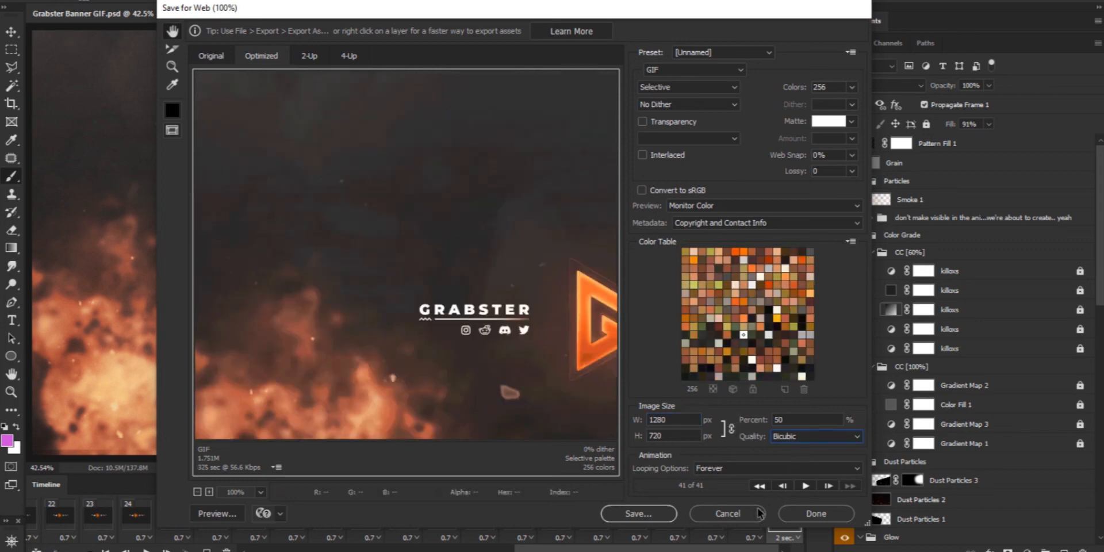
click(638, 513)
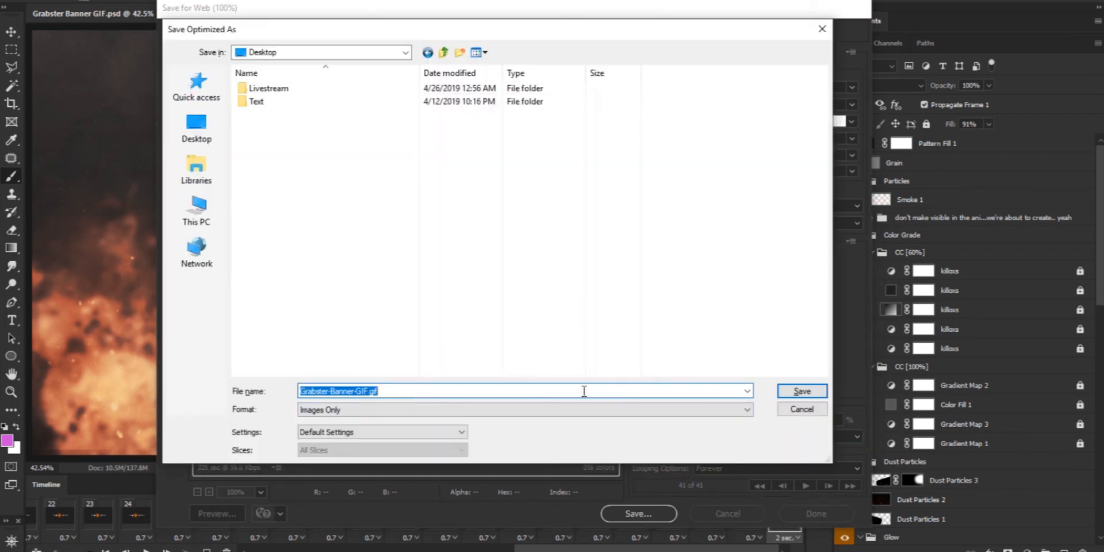
click(800, 410)
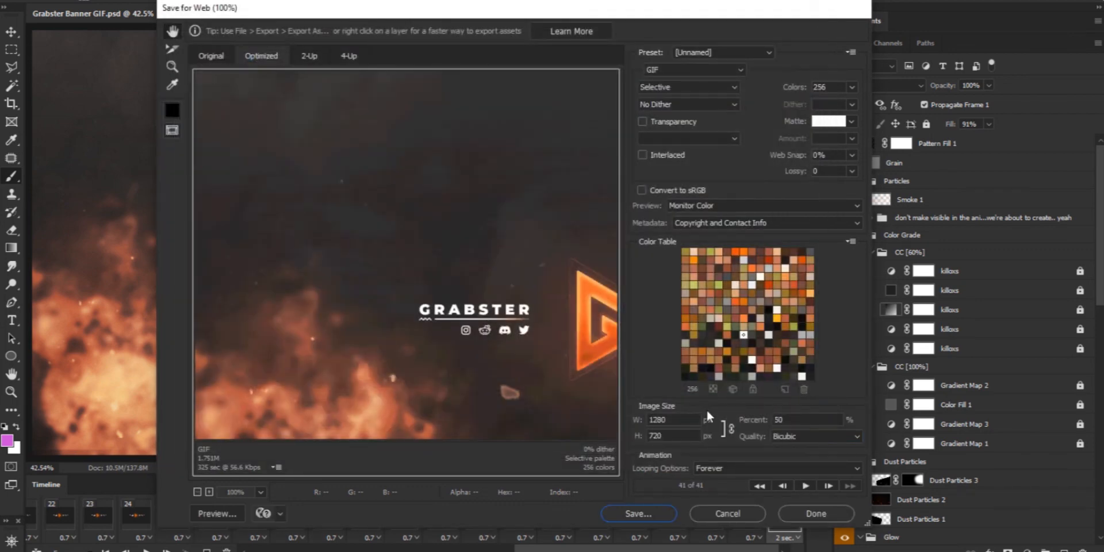